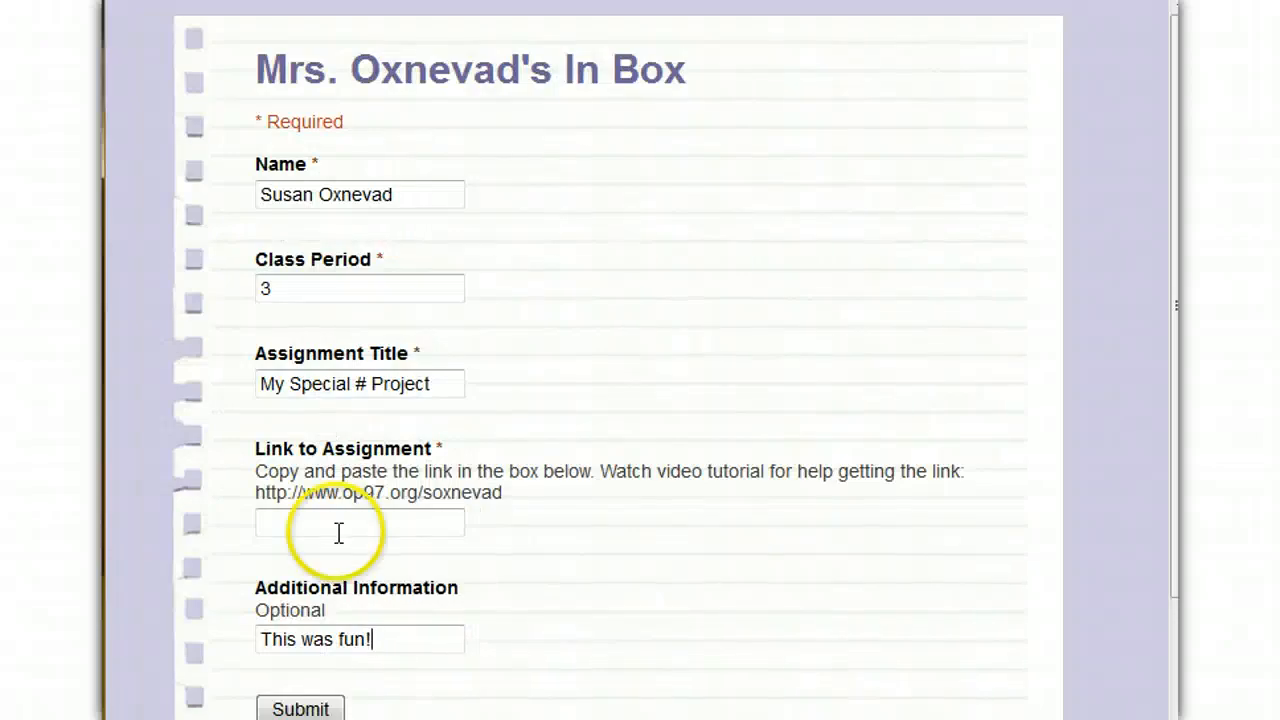
mouse_move(630, 80)
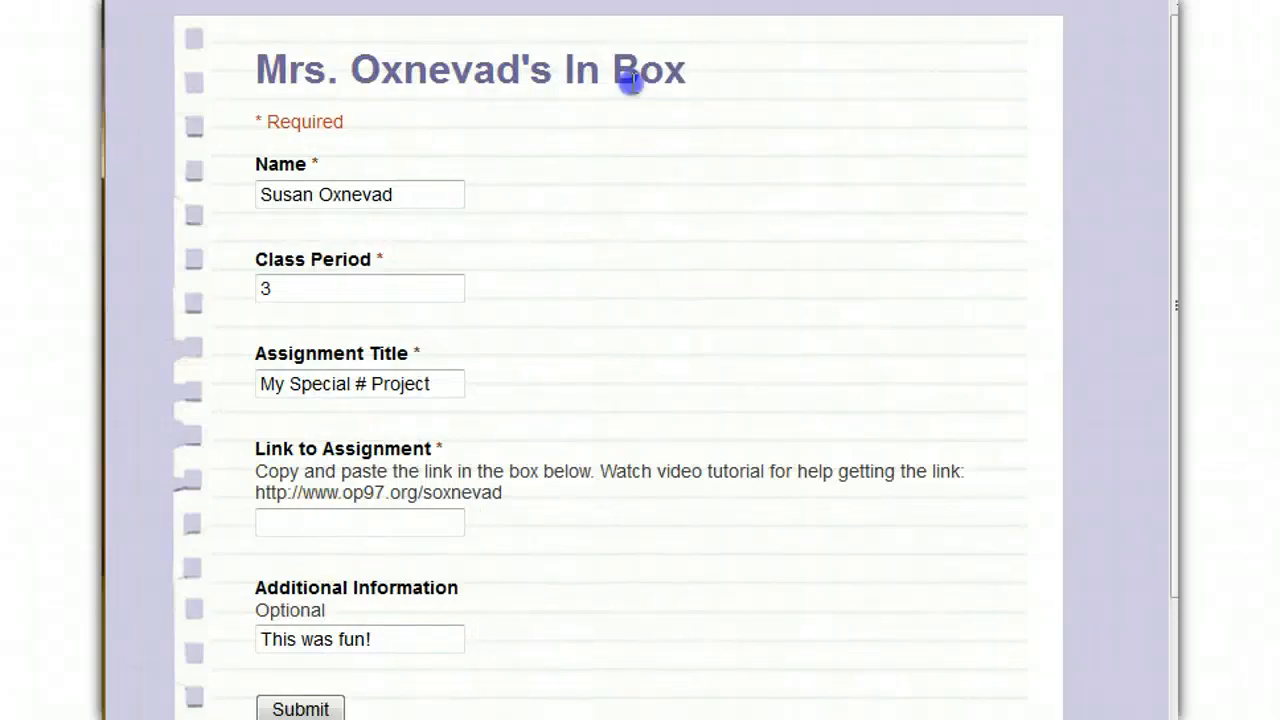
- Return to the presentation and bring up its Sharing settings dialog
double_click(610, 68)
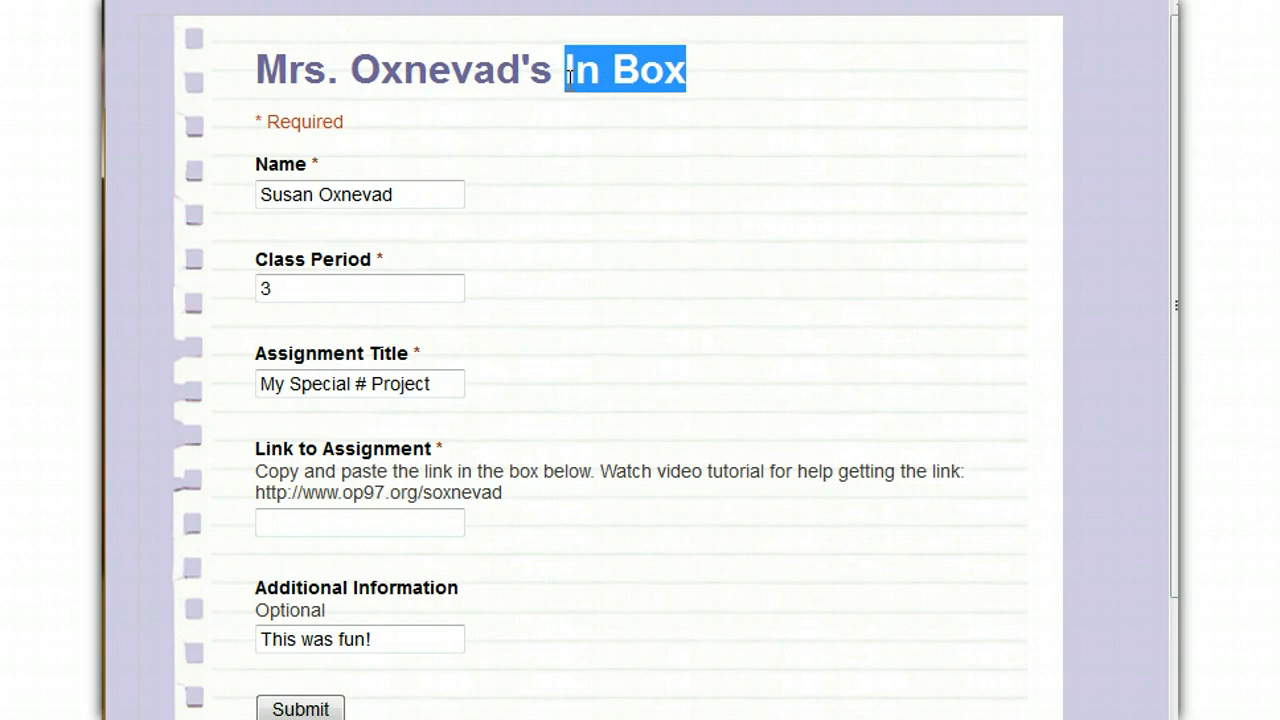
mouse_move(470, 172)
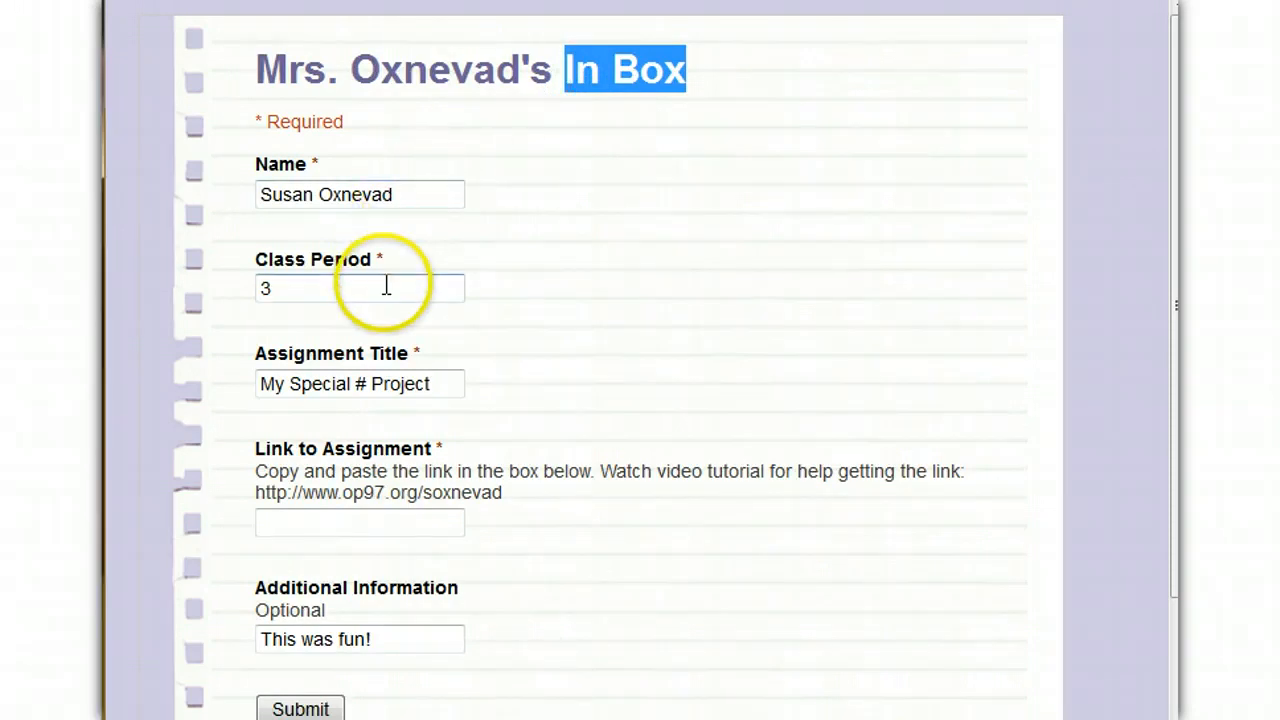
click(360, 384)
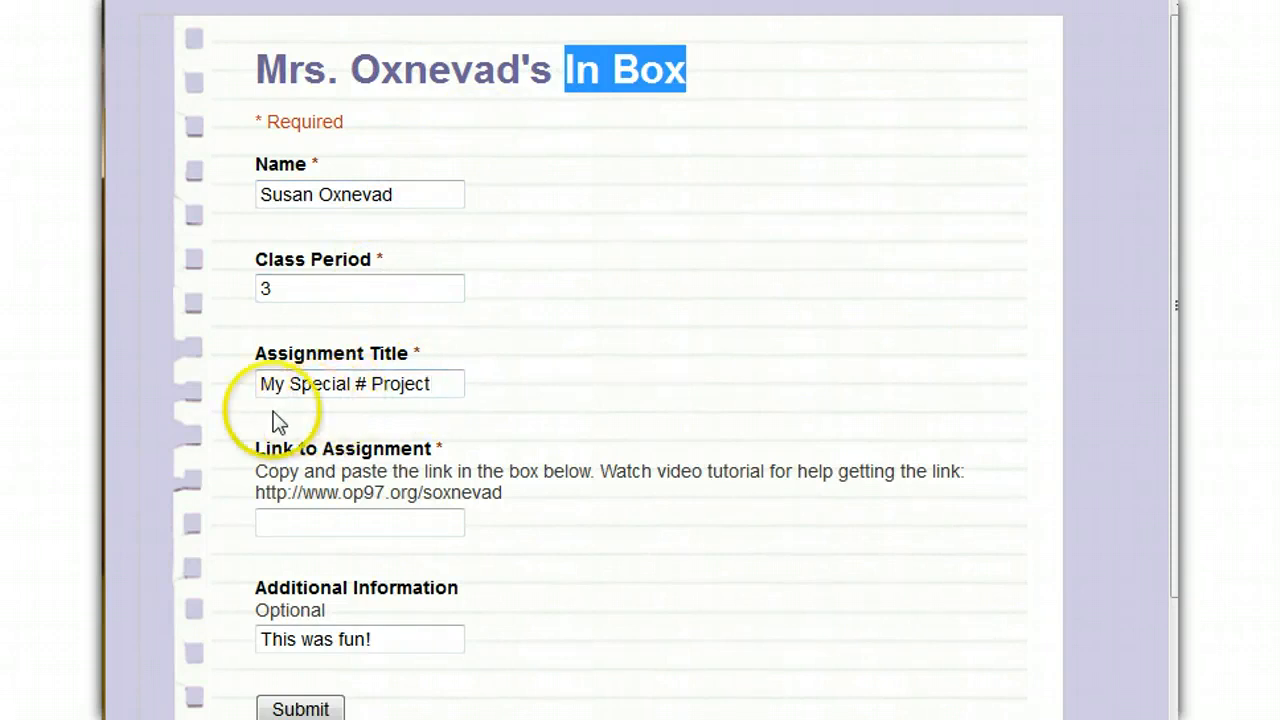
mouse_move(724, 544)
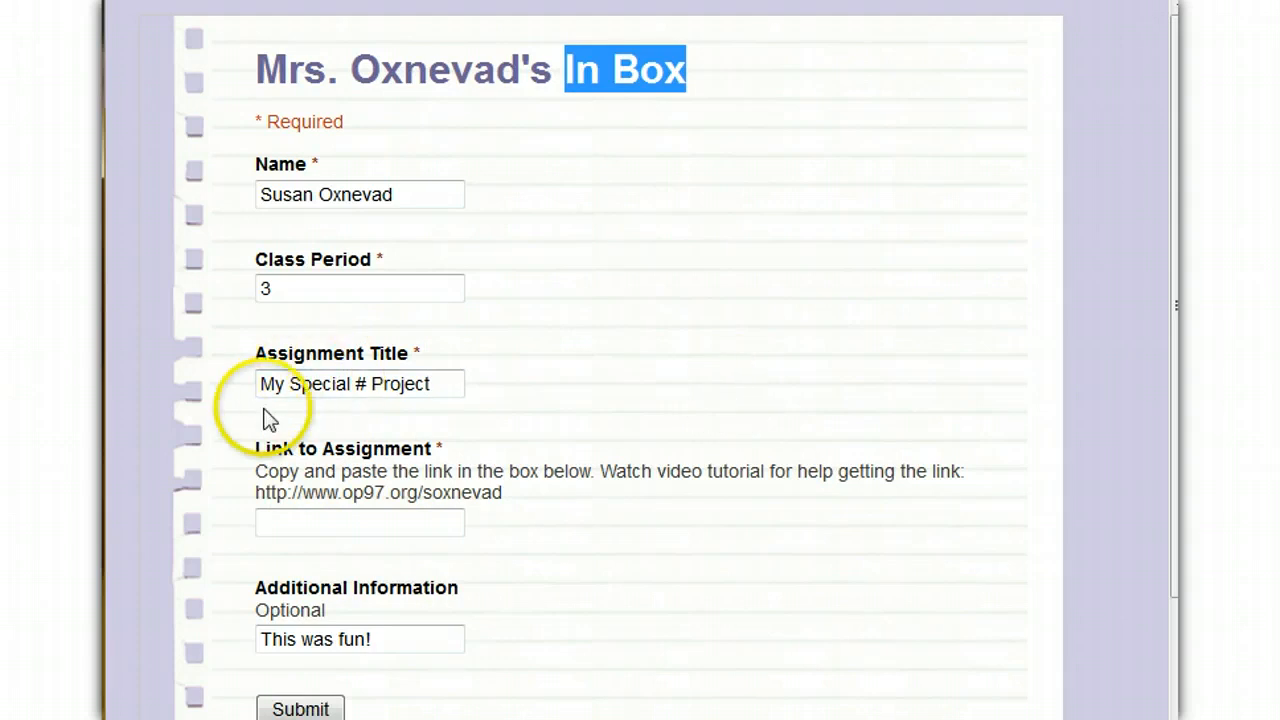
mouse_move(256, 428)
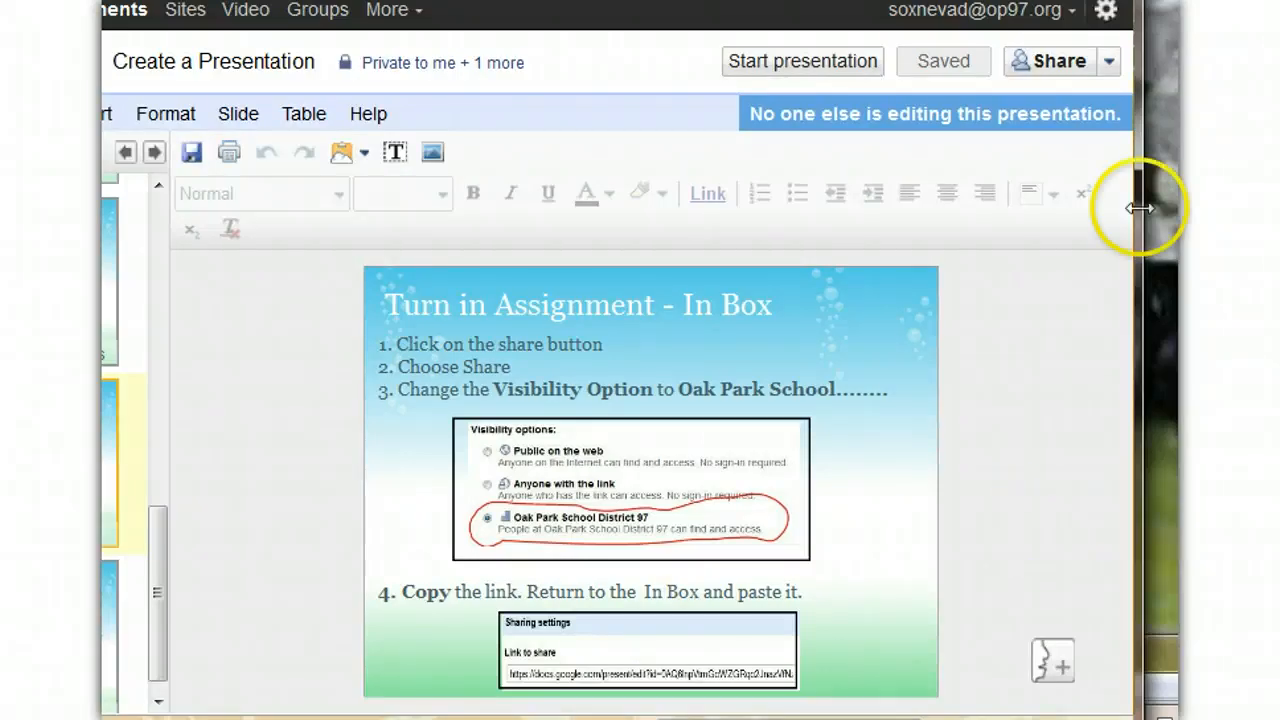
mouse_move(1056, 60)
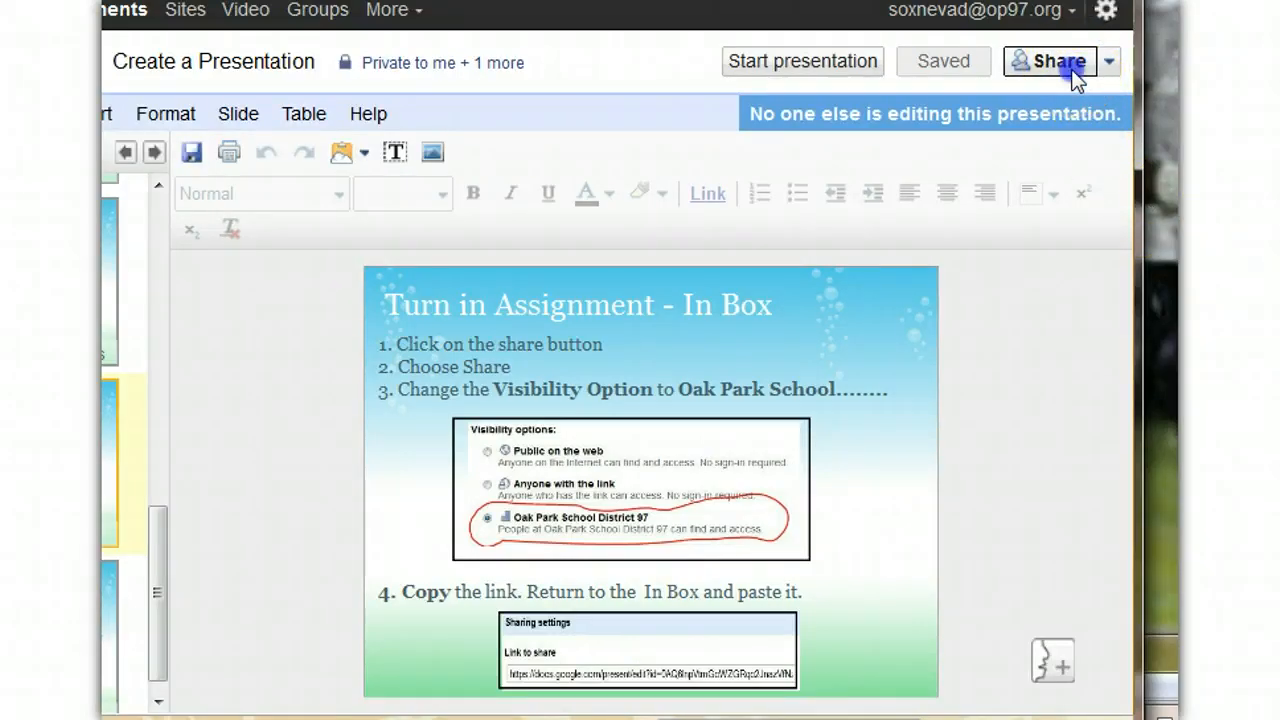
click(1048, 60)
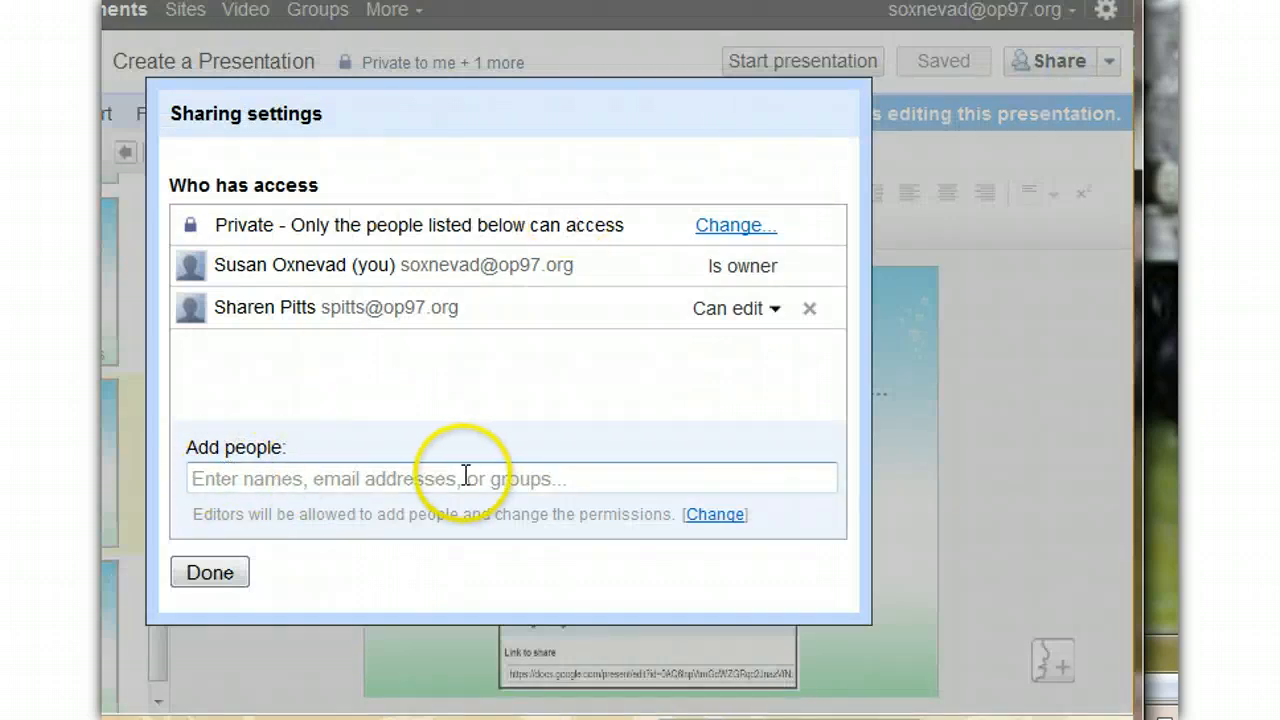
mouse_move(424, 256)
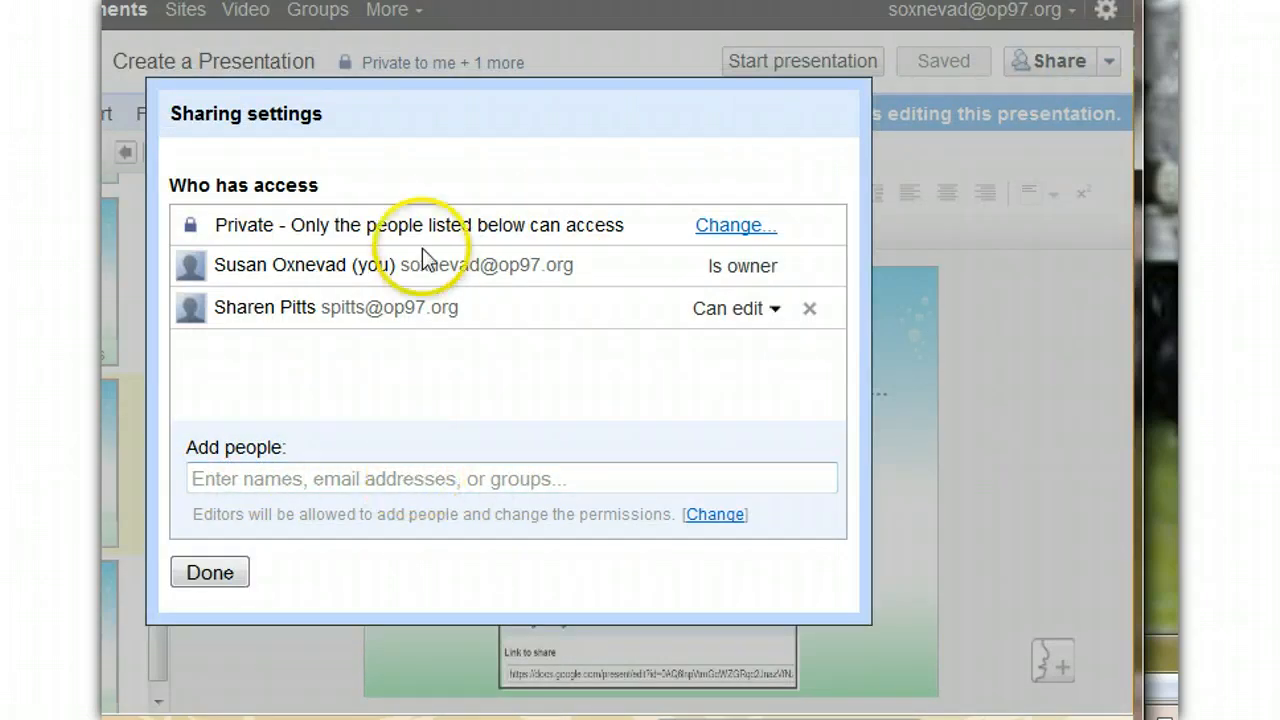
mouse_move(372, 232)
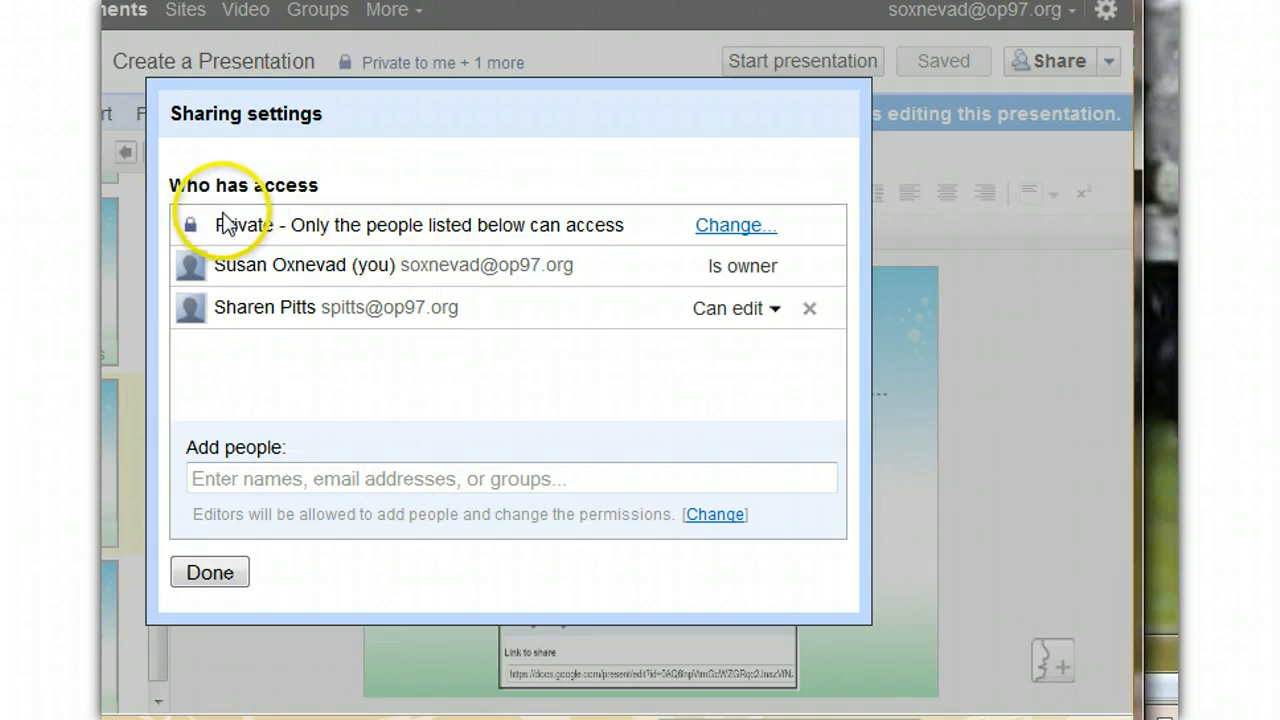
mouse_move(736, 224)
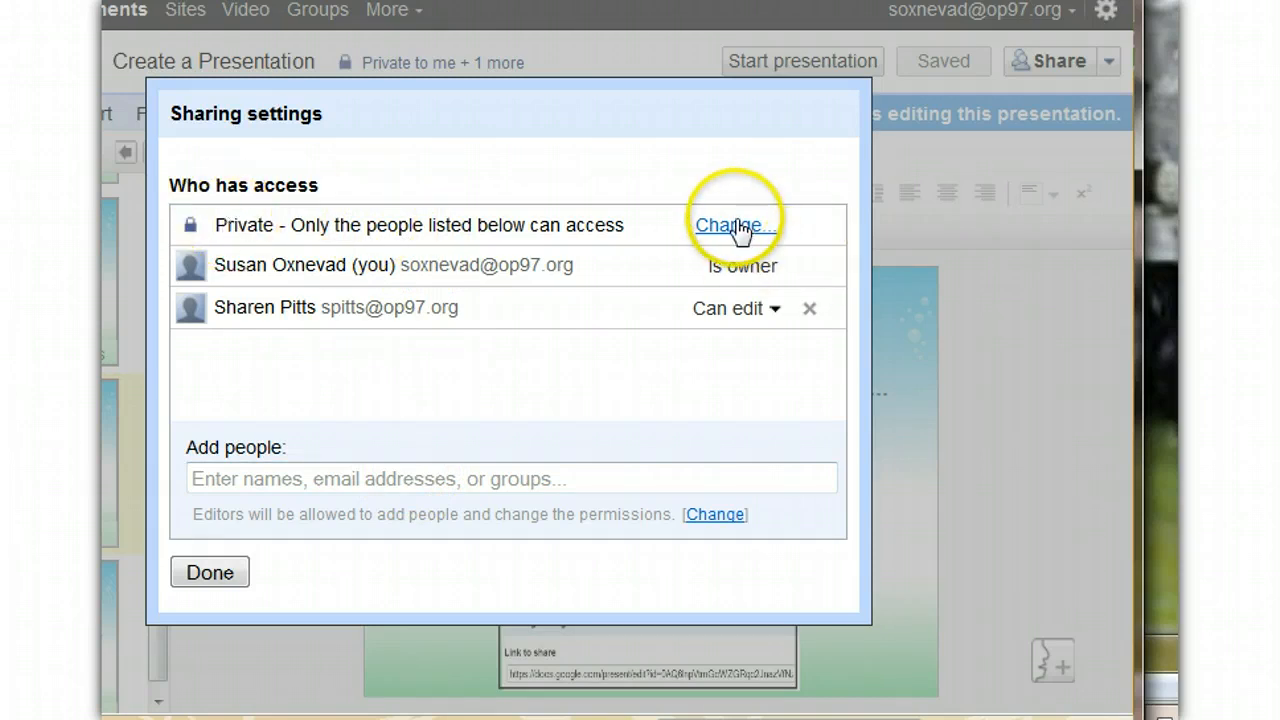
- Choose 'Change...' next to Private to list the visibility options
click(728, 224)
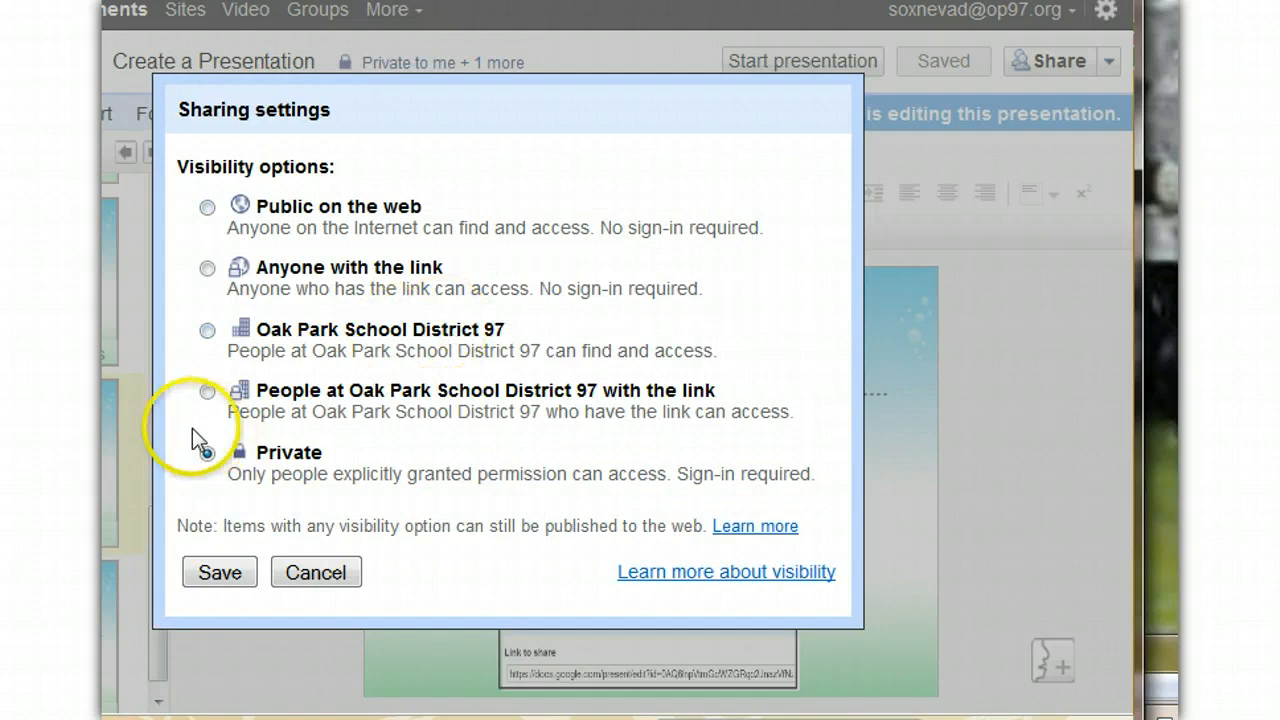
- Set visibility to 'People at Oak Park School District 97 with the link', leaving district edit access off
click(208, 390)
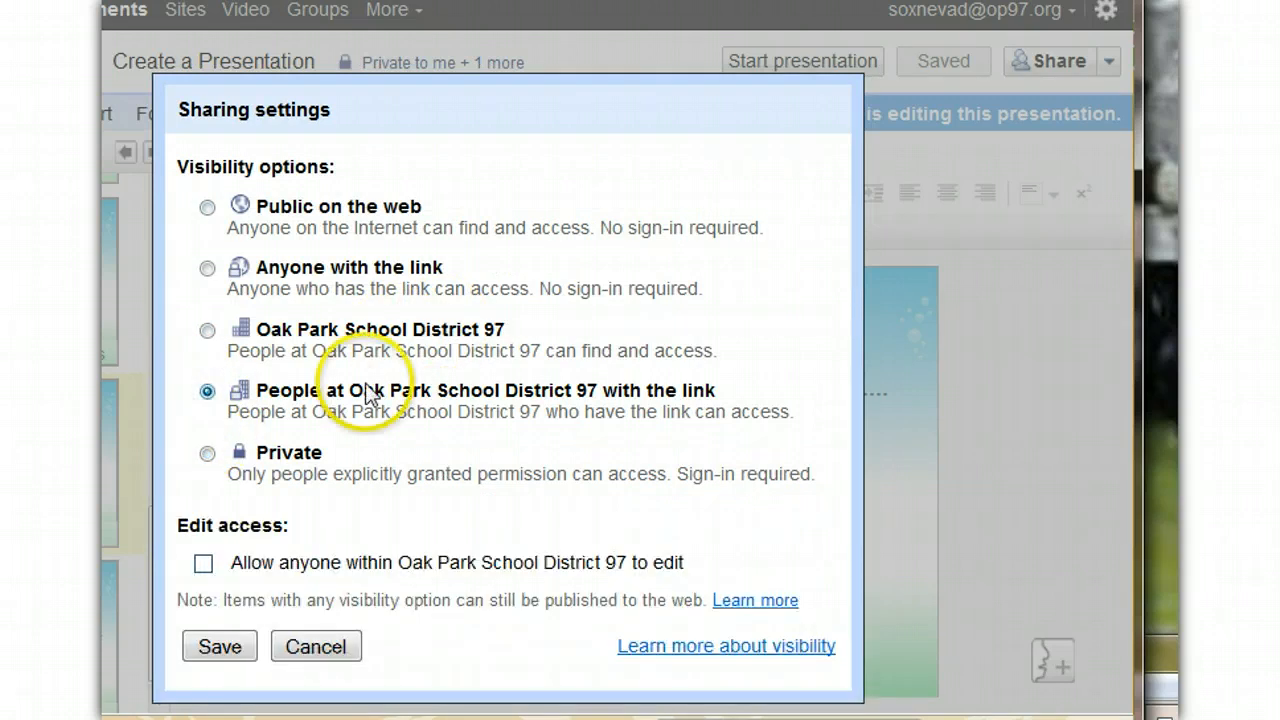
mouse_move(620, 430)
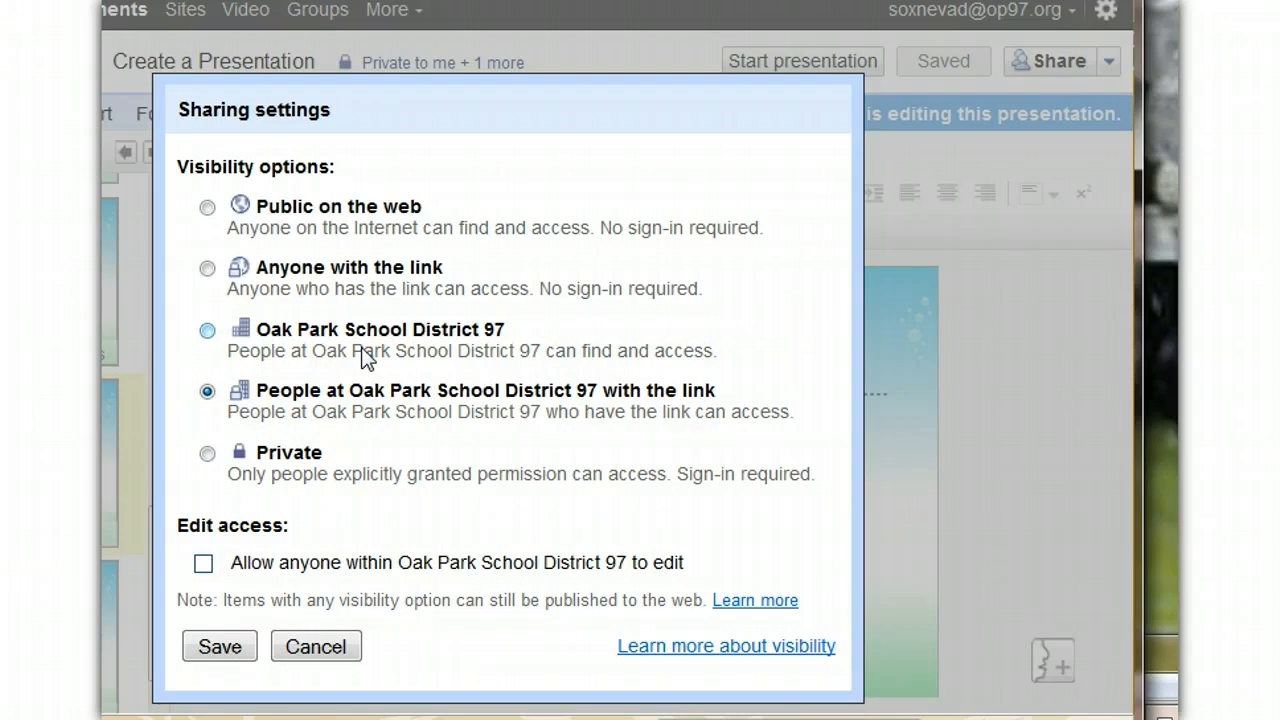
mouse_move(258, 542)
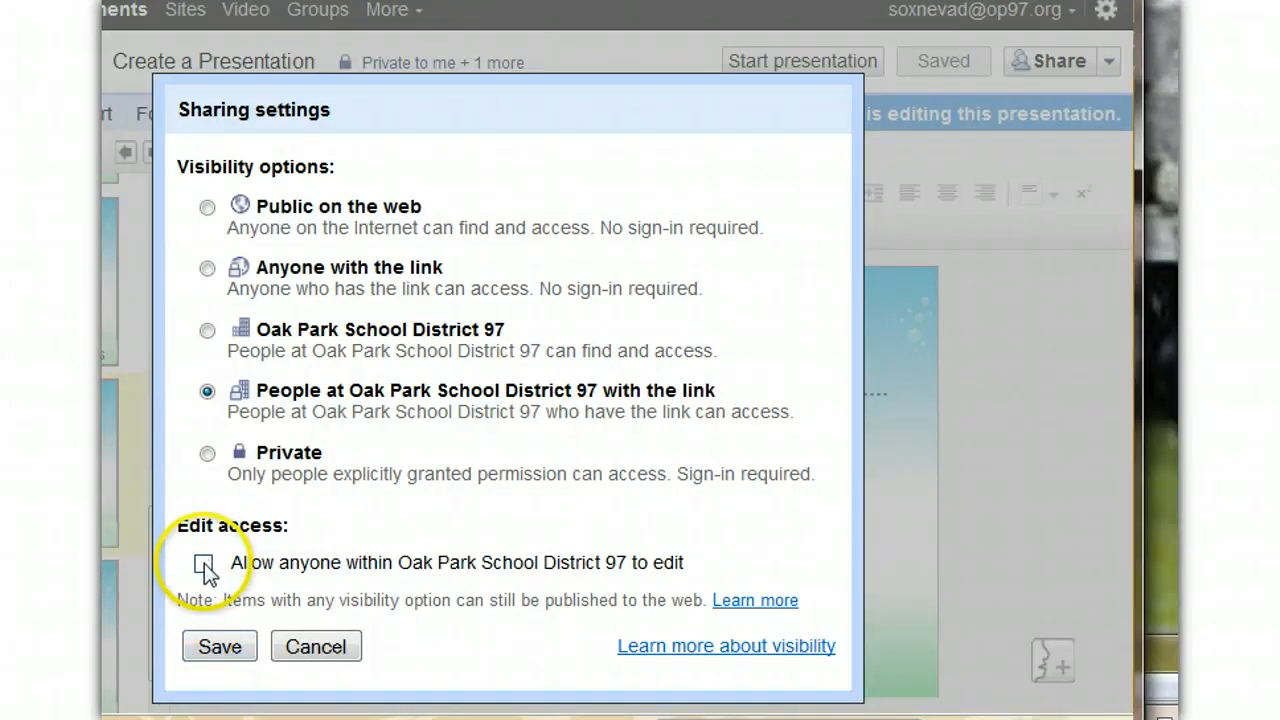
click(204, 564)
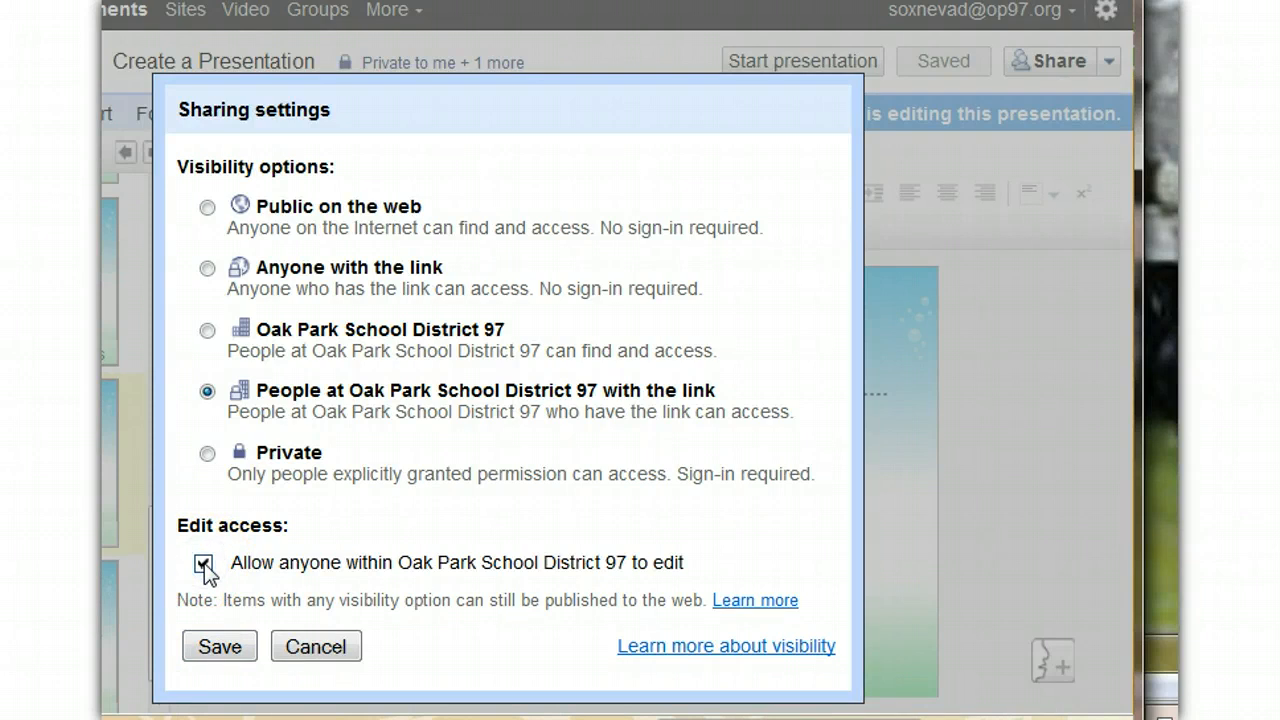
click(204, 564)
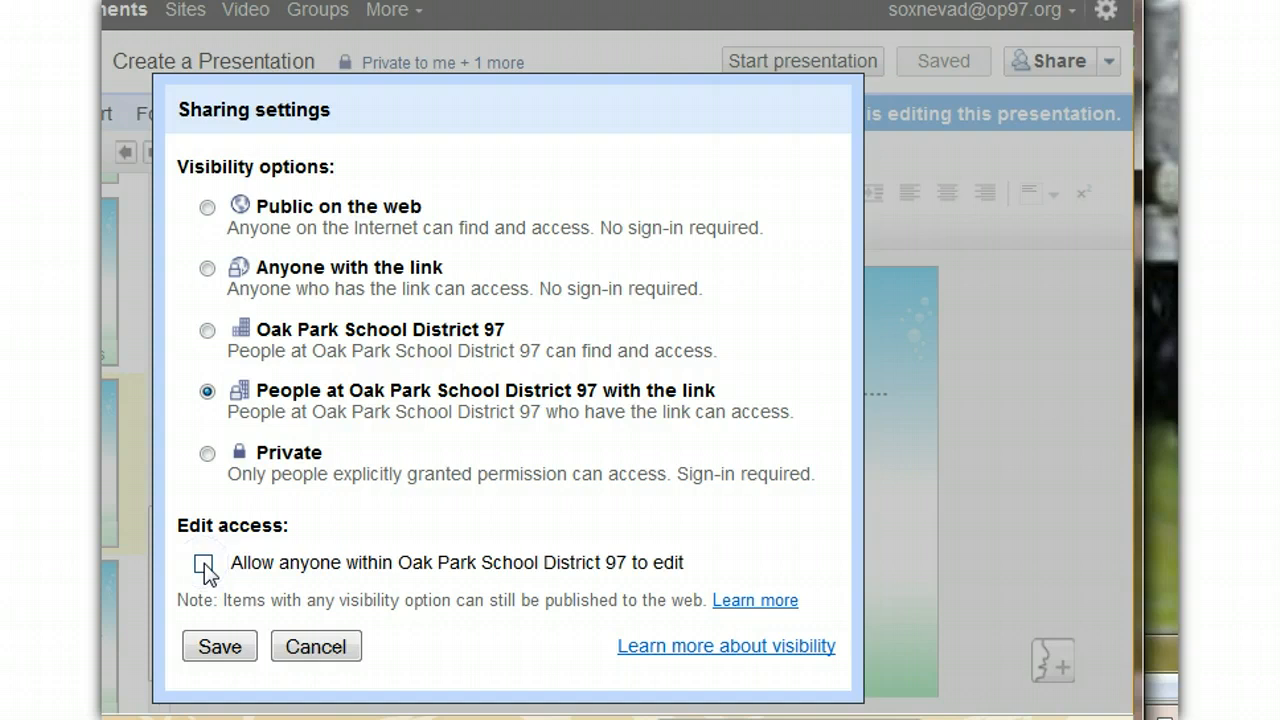
mouse_move(330, 360)
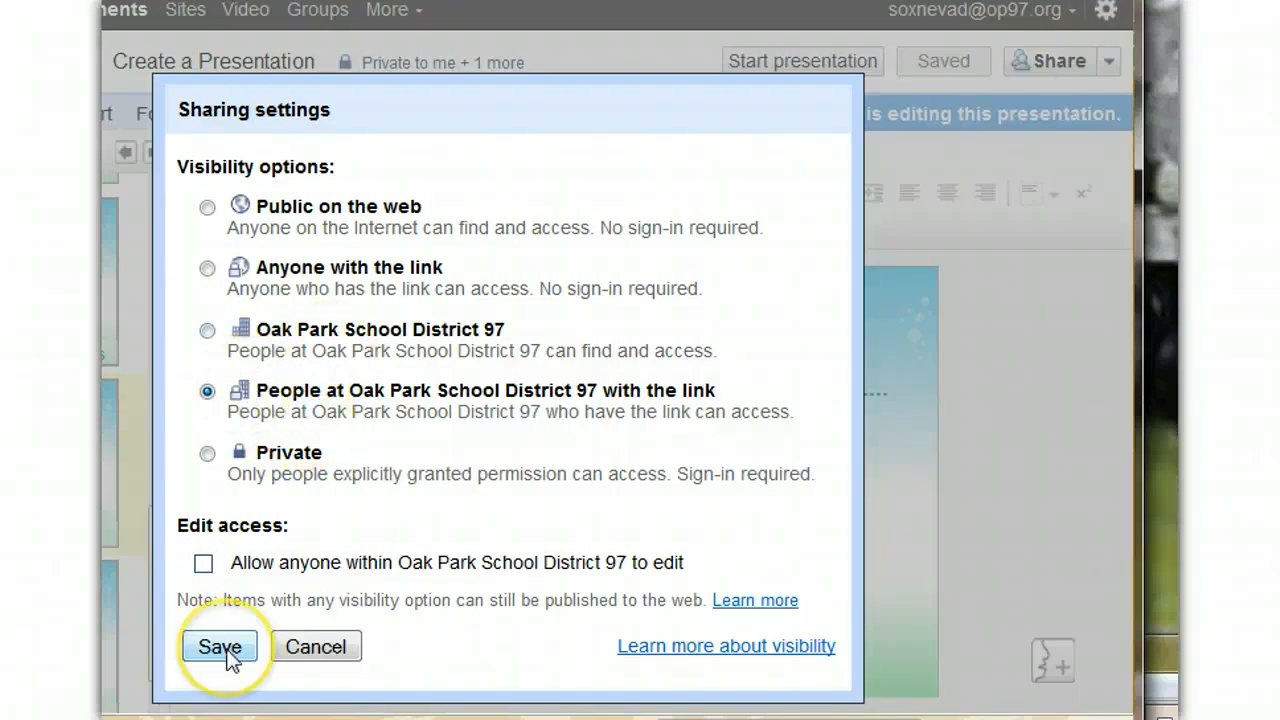
- Save the visibility setting and copy the presentation's 'Link to share' URL
click(220, 646)
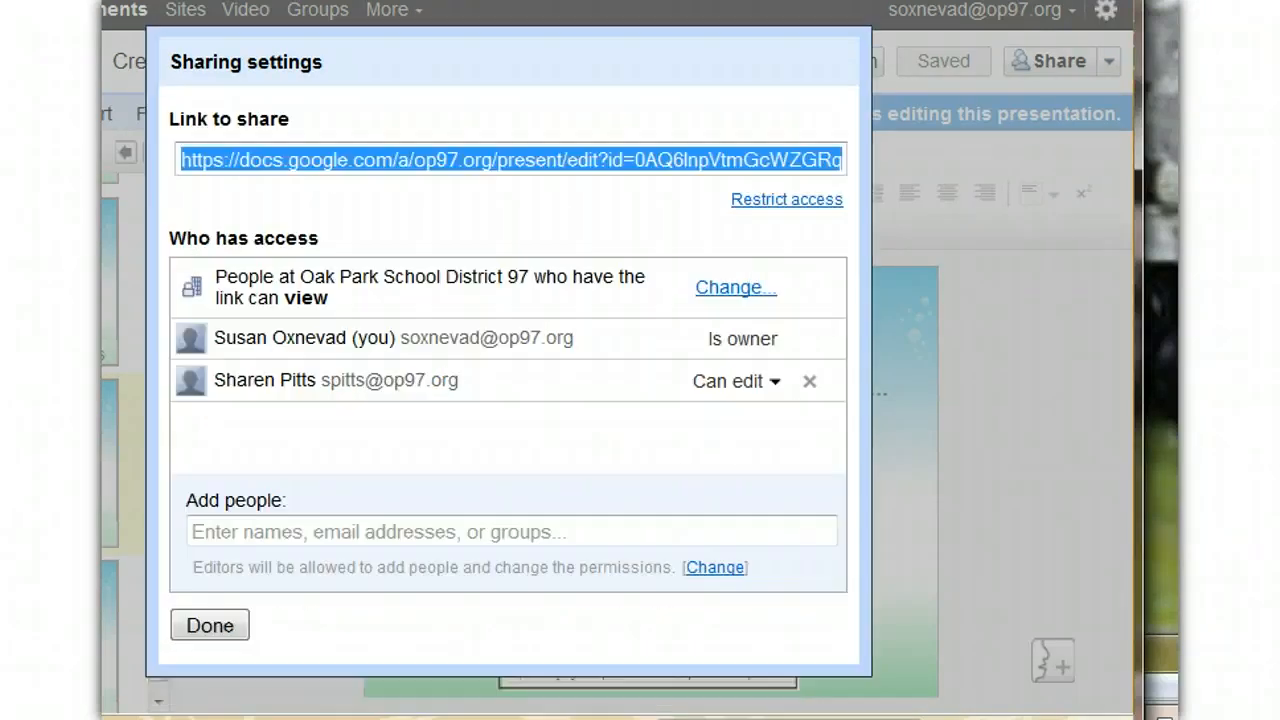
mouse_move(504, 262)
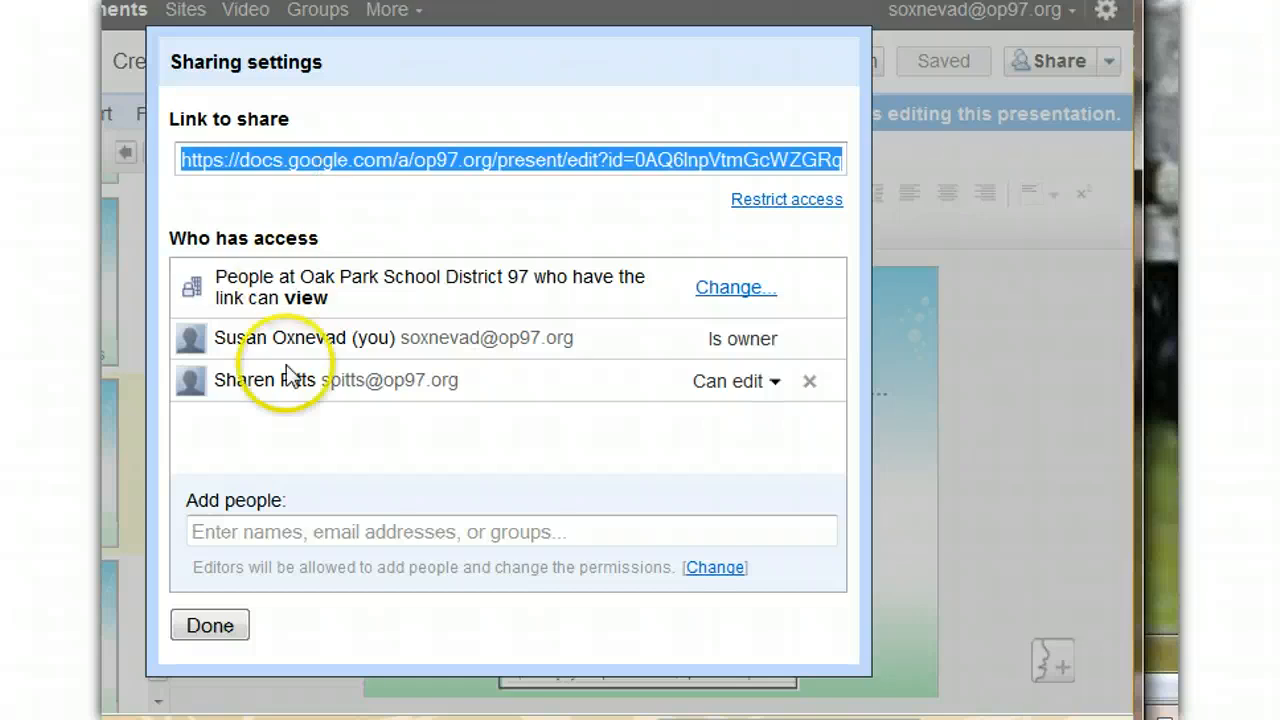
click(208, 624)
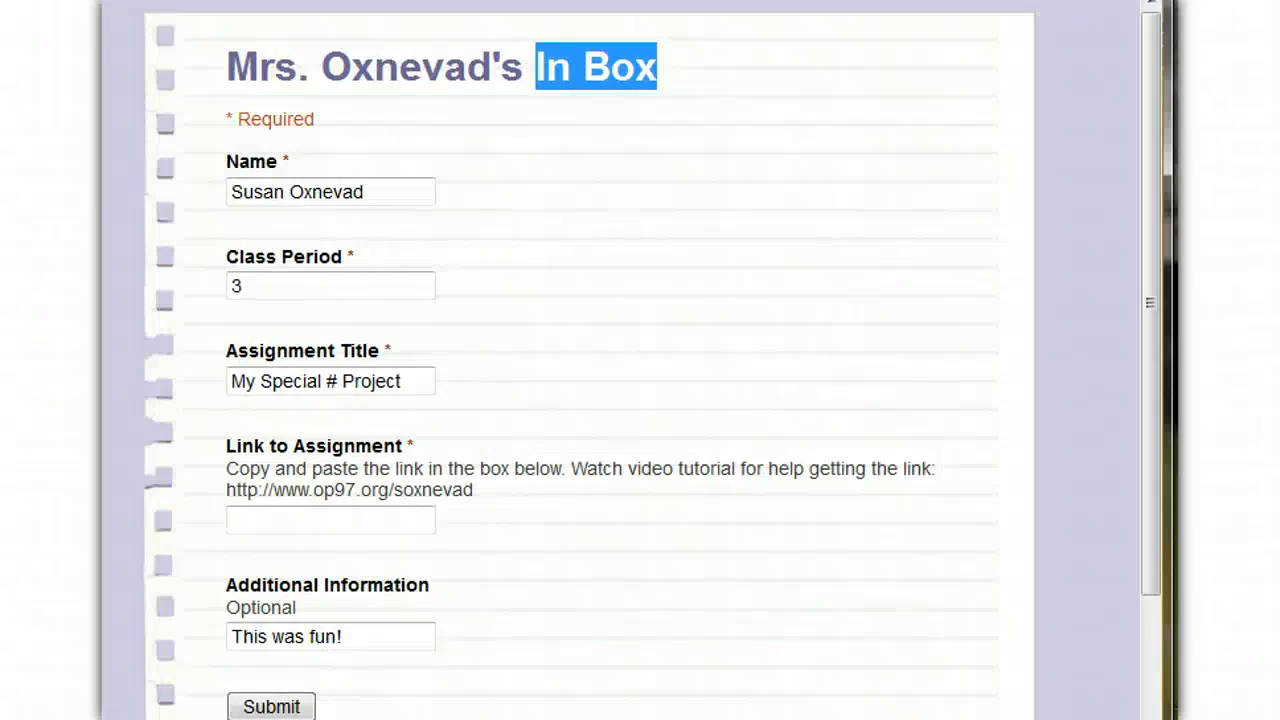
- Paste the presentation link into Link to Assignment and submit the In Box form
click(330, 520)
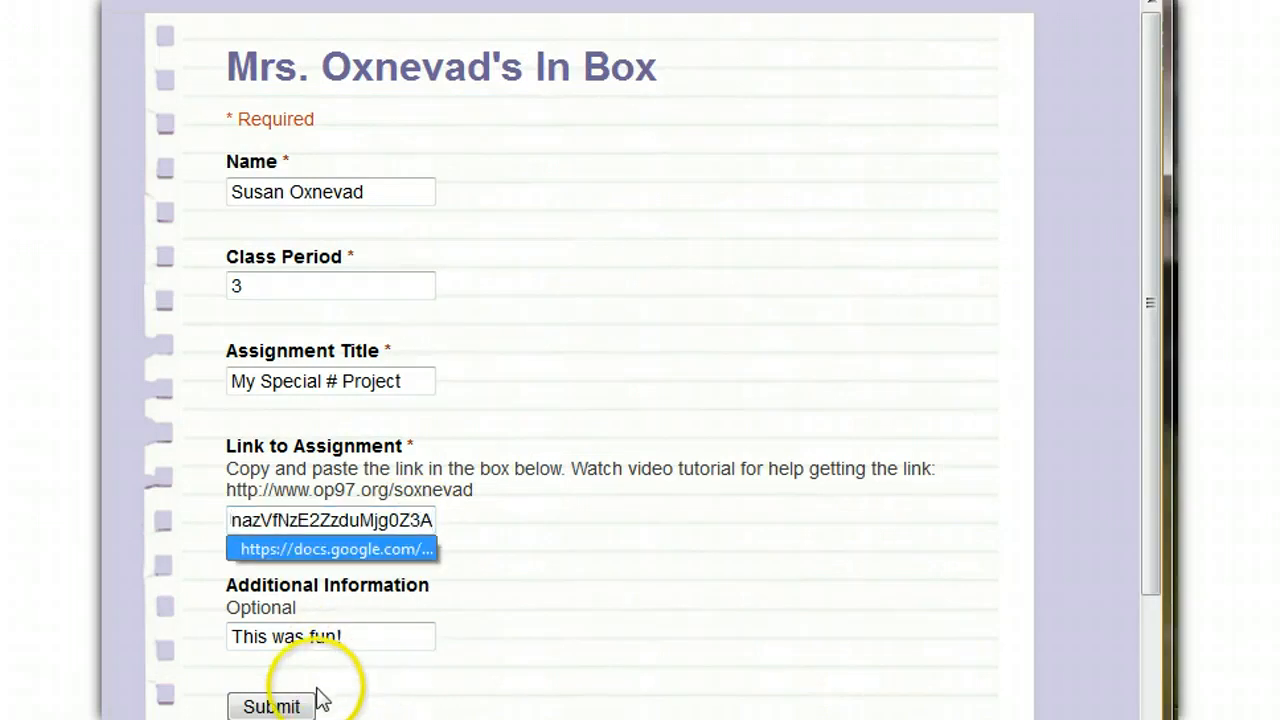
click(272, 706)
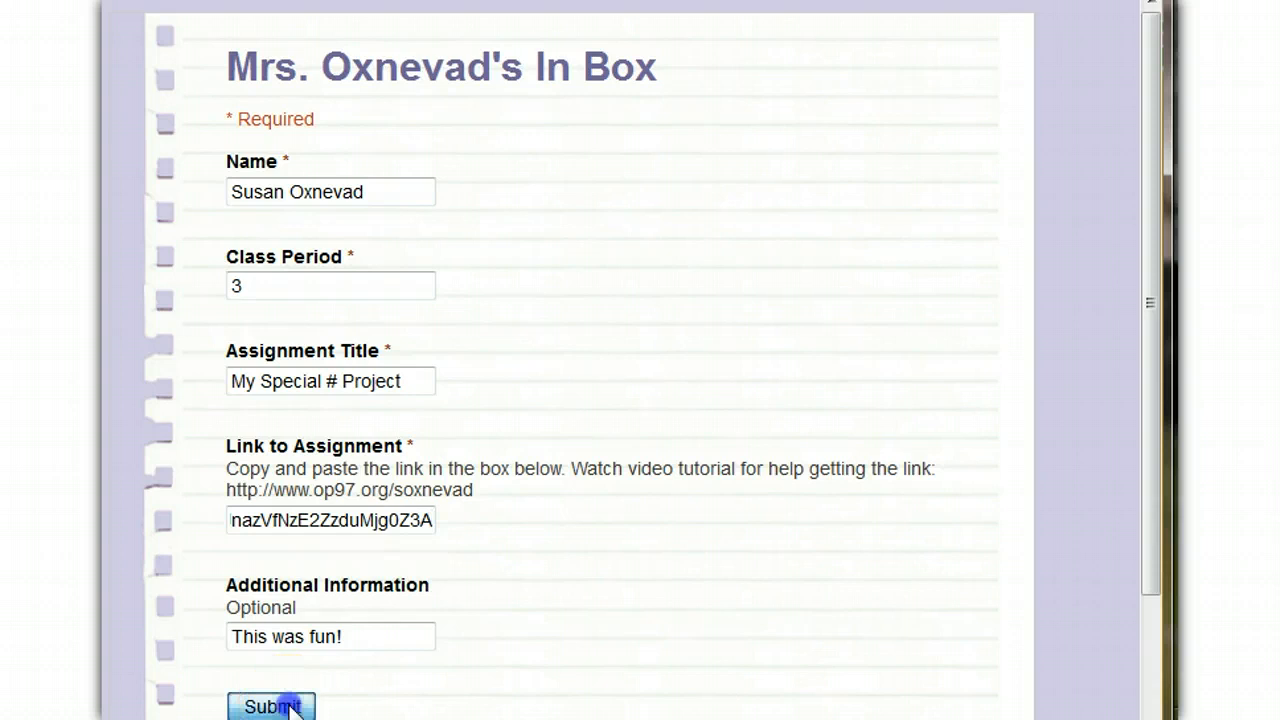
click(270, 706)
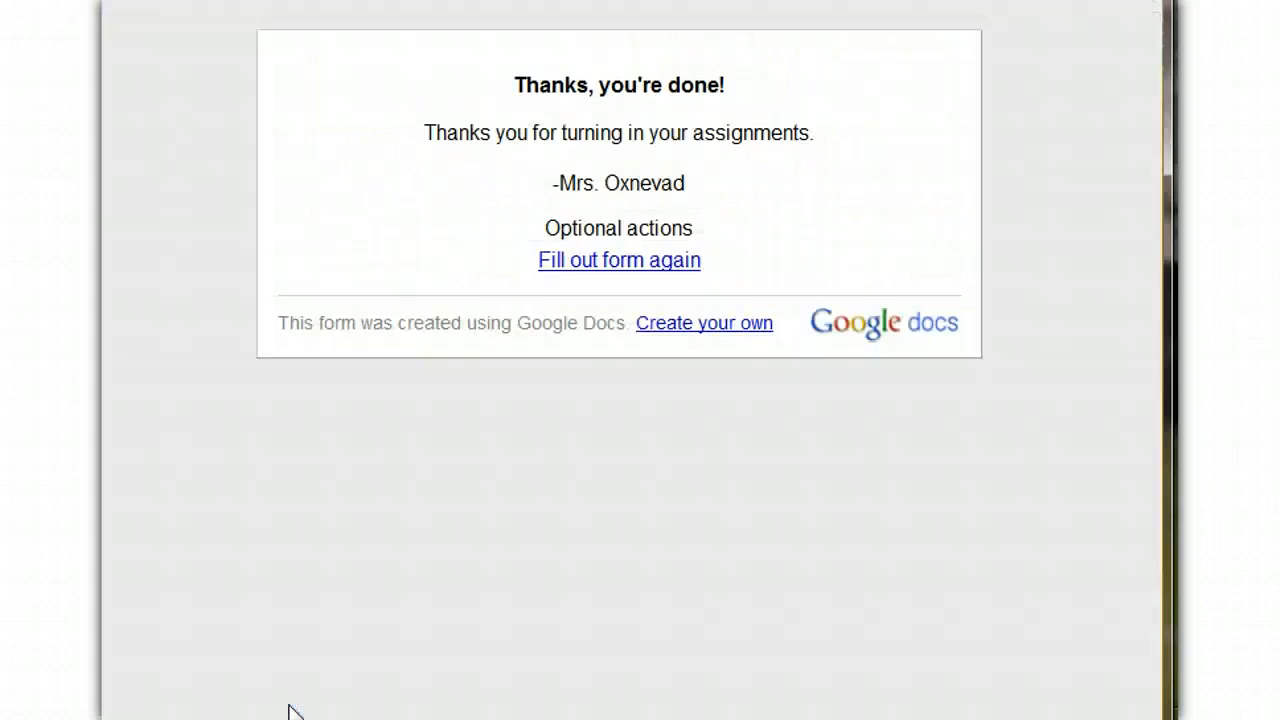
mouse_move(770, 170)
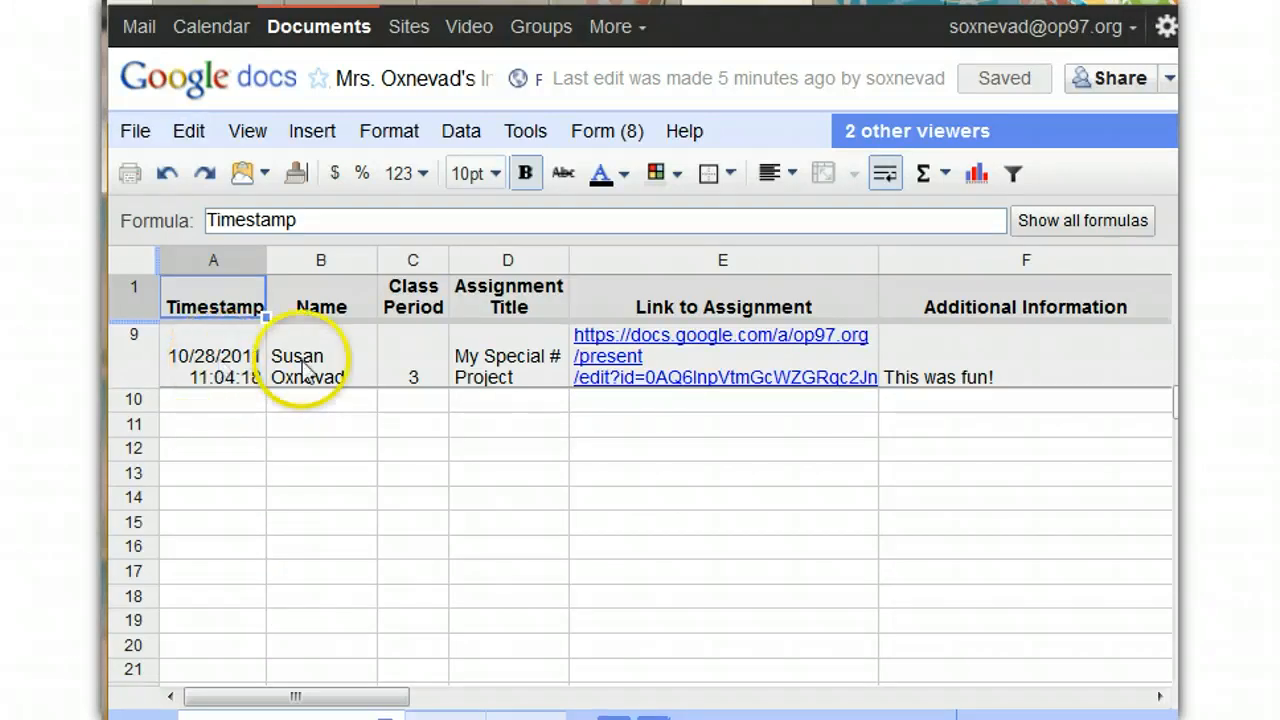
mouse_move(1116, 388)
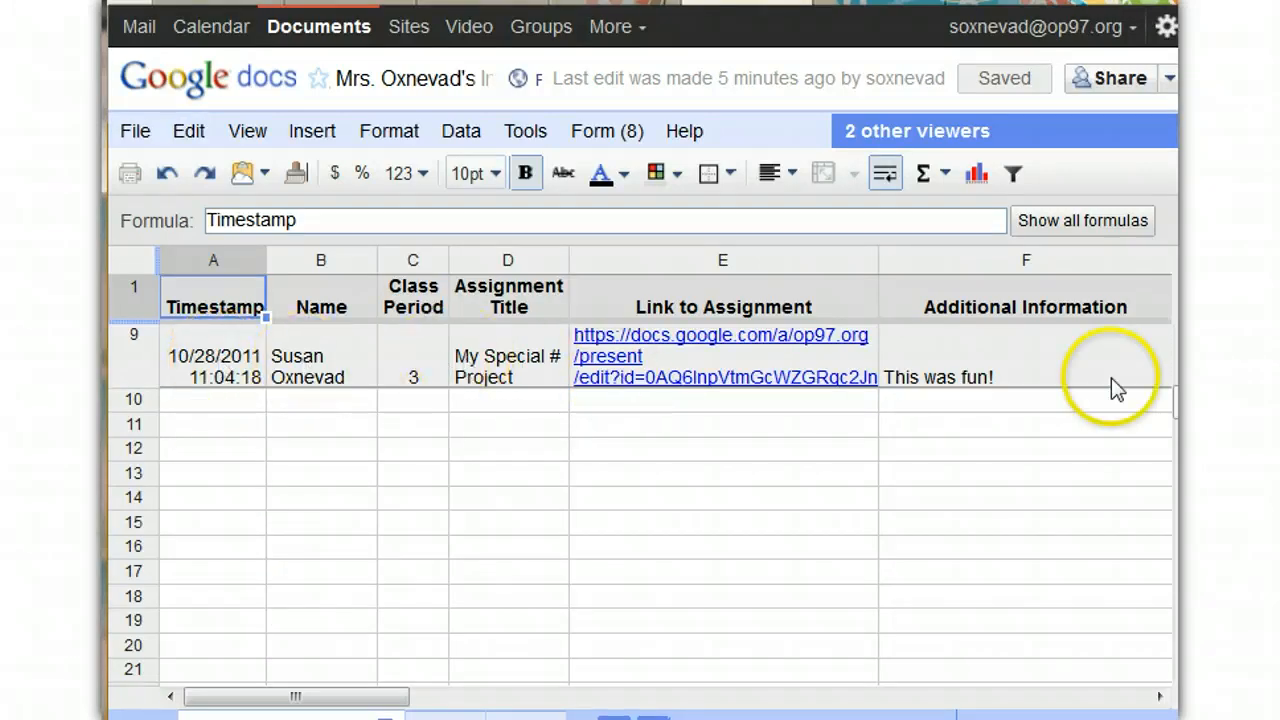
mouse_move(804, 344)
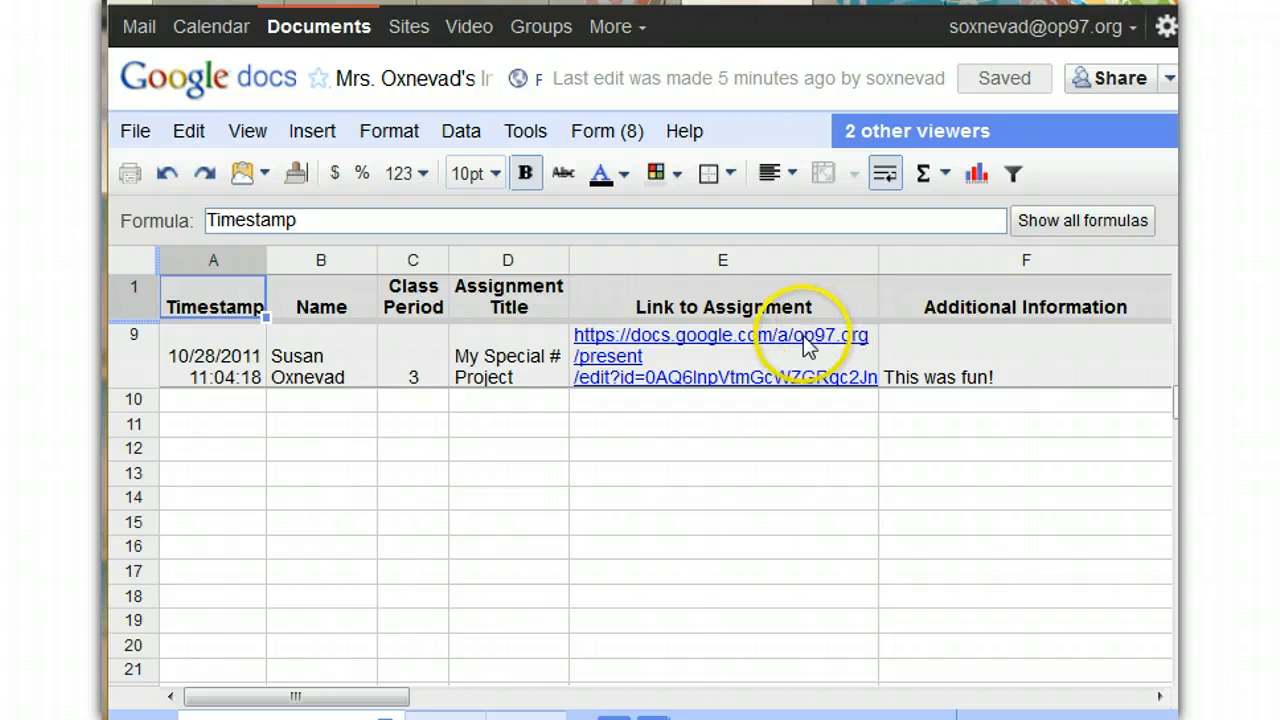
- Follow the assignment link in cell E9 of the responses spreadsheet to the presentation
click(720, 344)
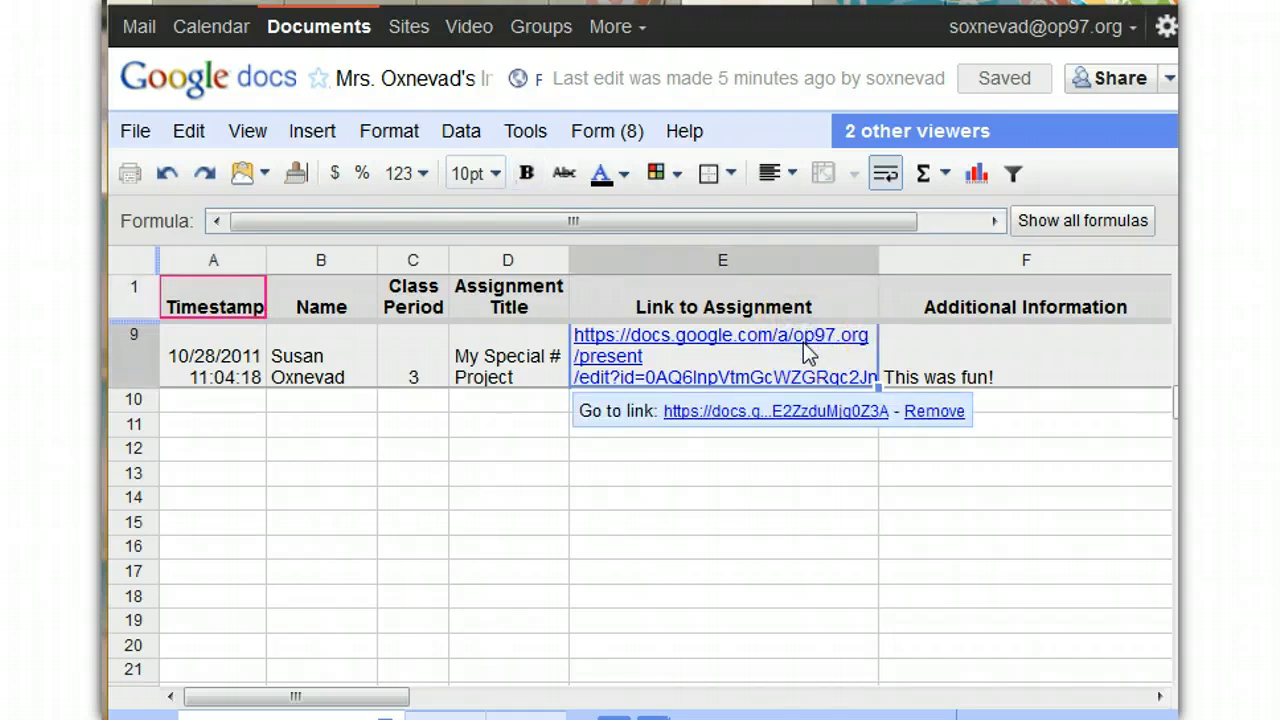
click(776, 412)
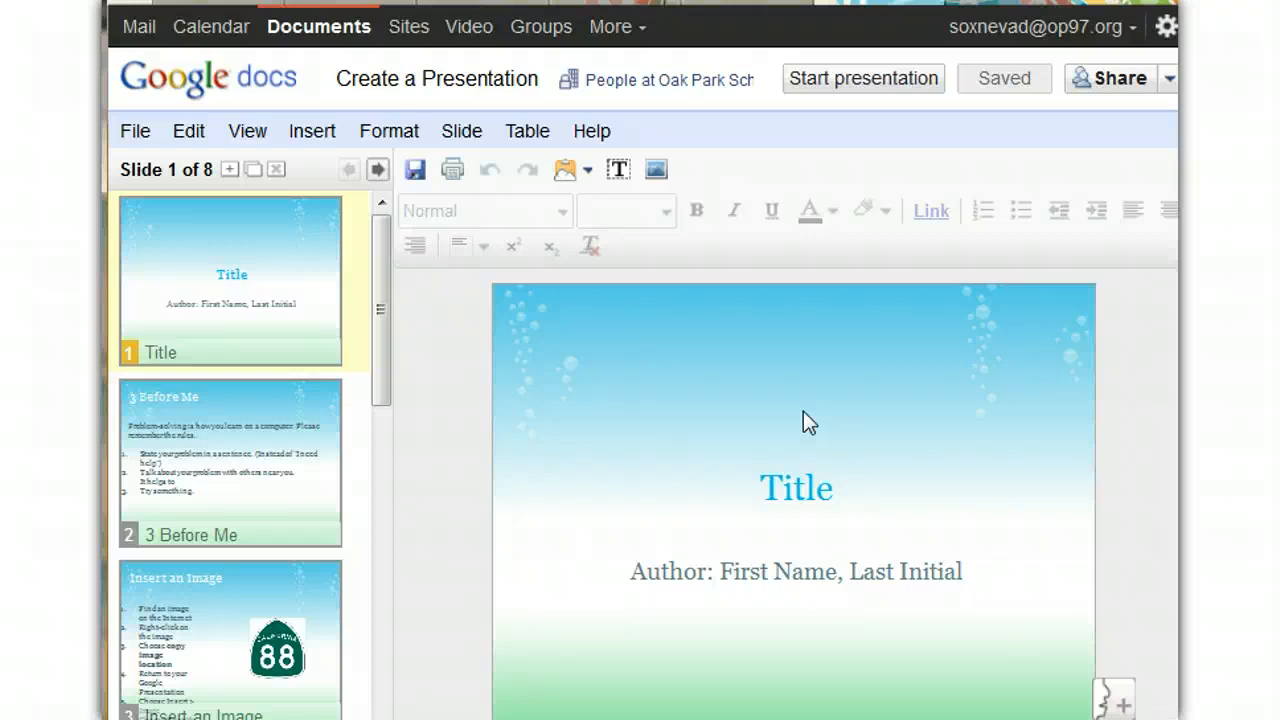
mouse_move(452, 600)
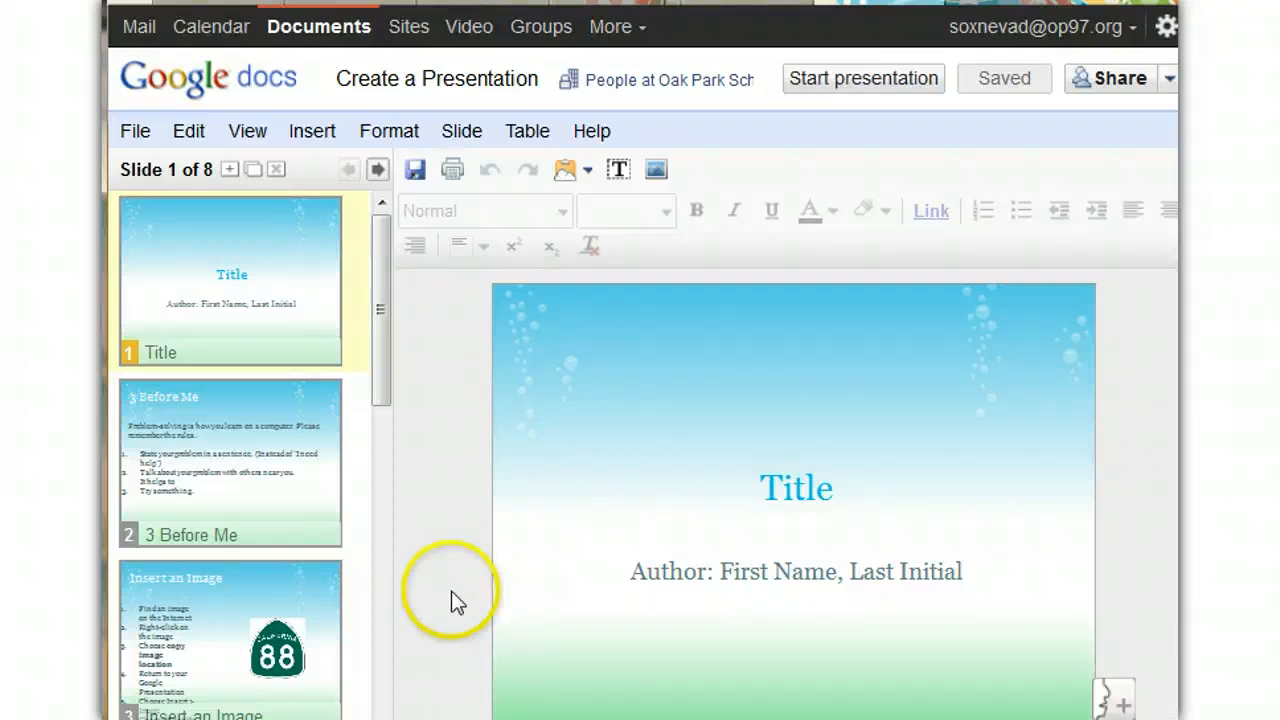